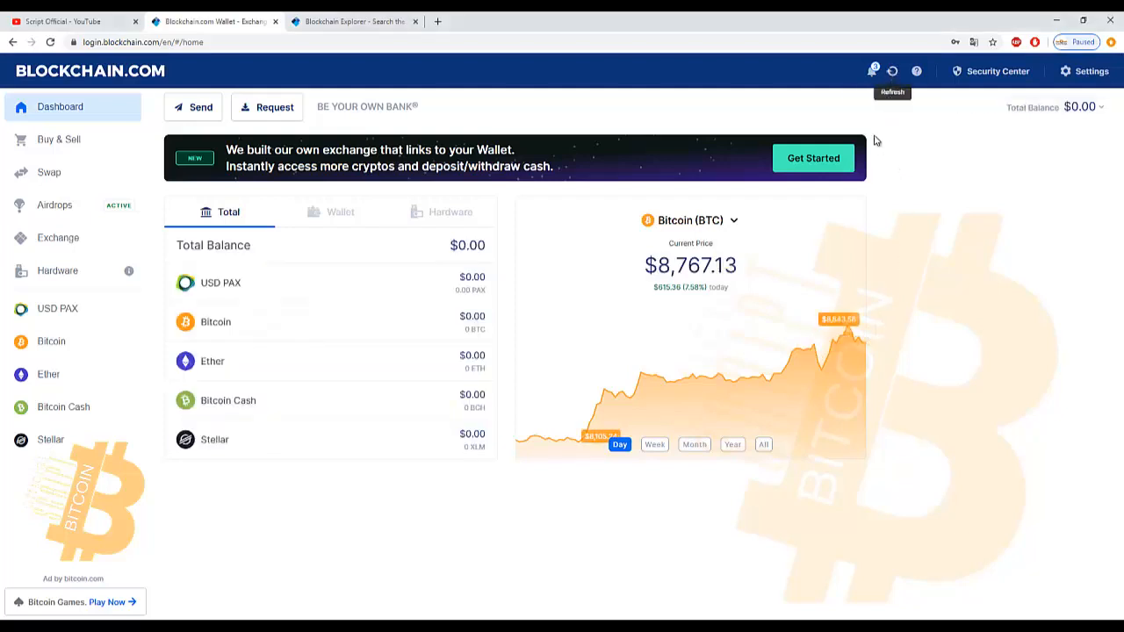
- Go to the Bitcoin wallet page, currently at 0 BTC with no transactions
{"action": "left_click", "coordinate": [51, 340]}
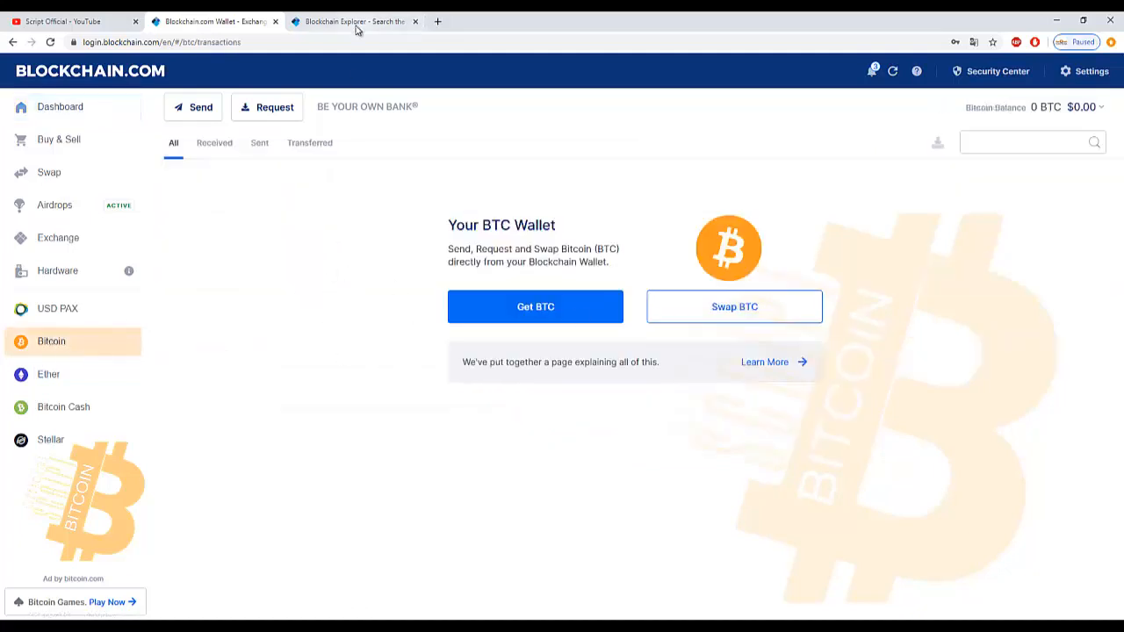
- Switch to the Blockchain Explorer tab to browse live unconfirmed transactions
{"action": "left_click", "coordinate": [354, 20]}
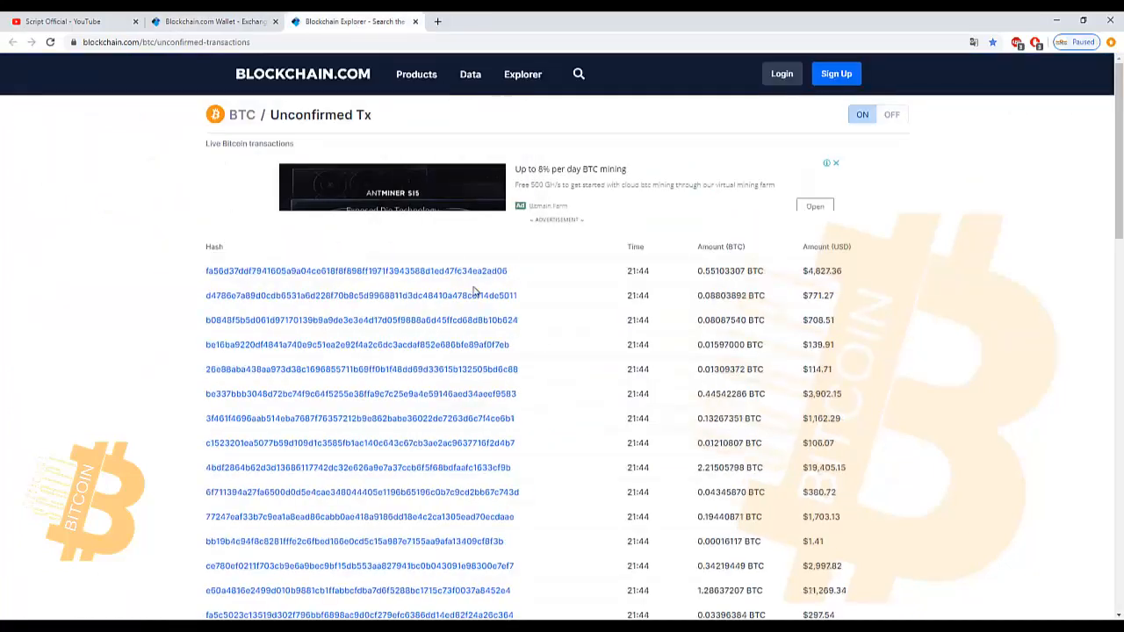
{"action": "mouse_move", "coordinate": [496, 337]}
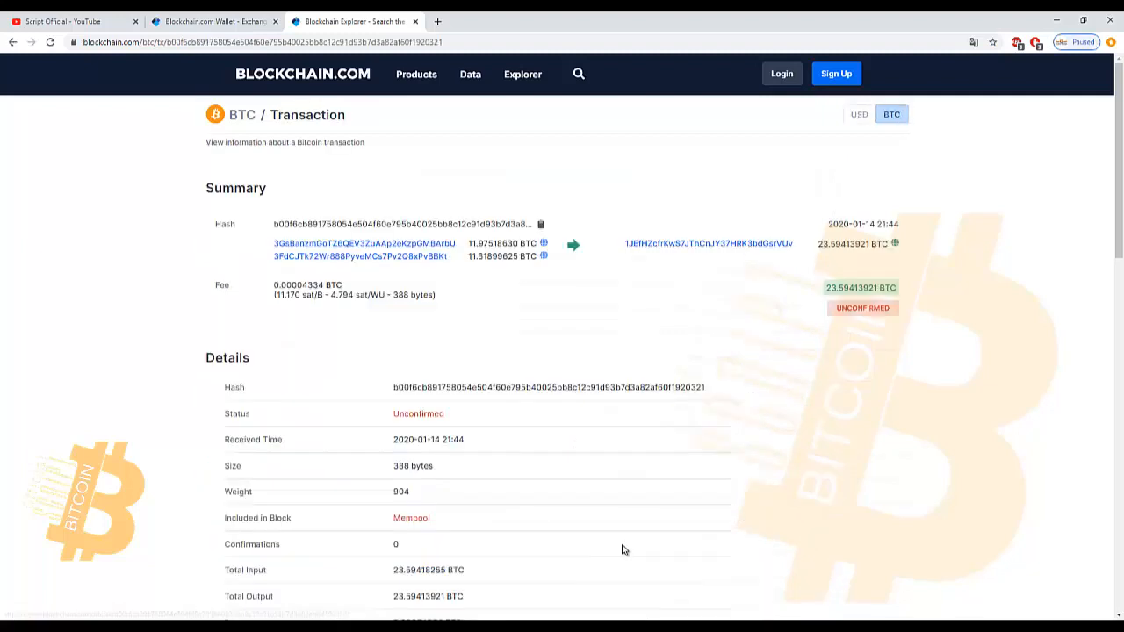
{"action": "mouse_move", "coordinate": [849, 292]}
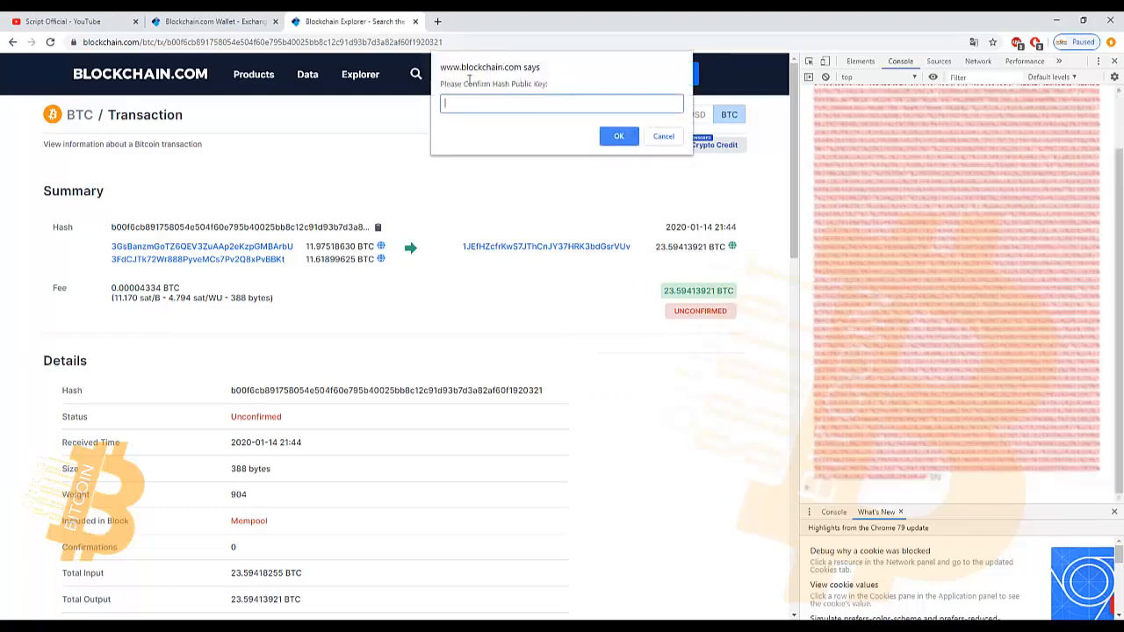
{"action": "mouse_move", "coordinate": [365, 284]}
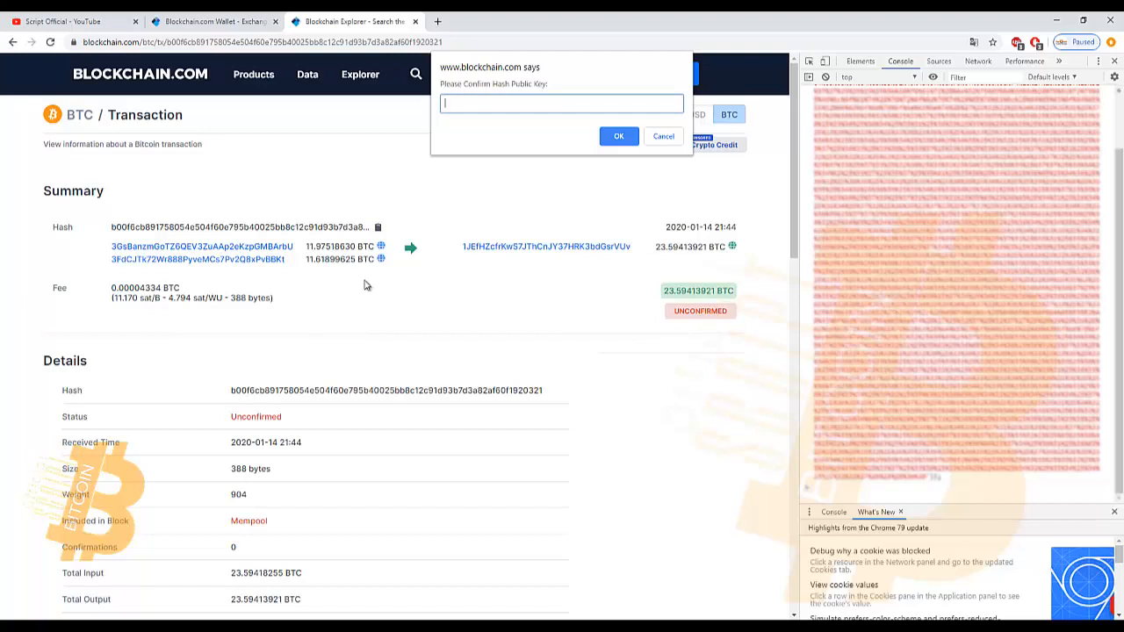
{"action": "mouse_move", "coordinate": [272, 234]}
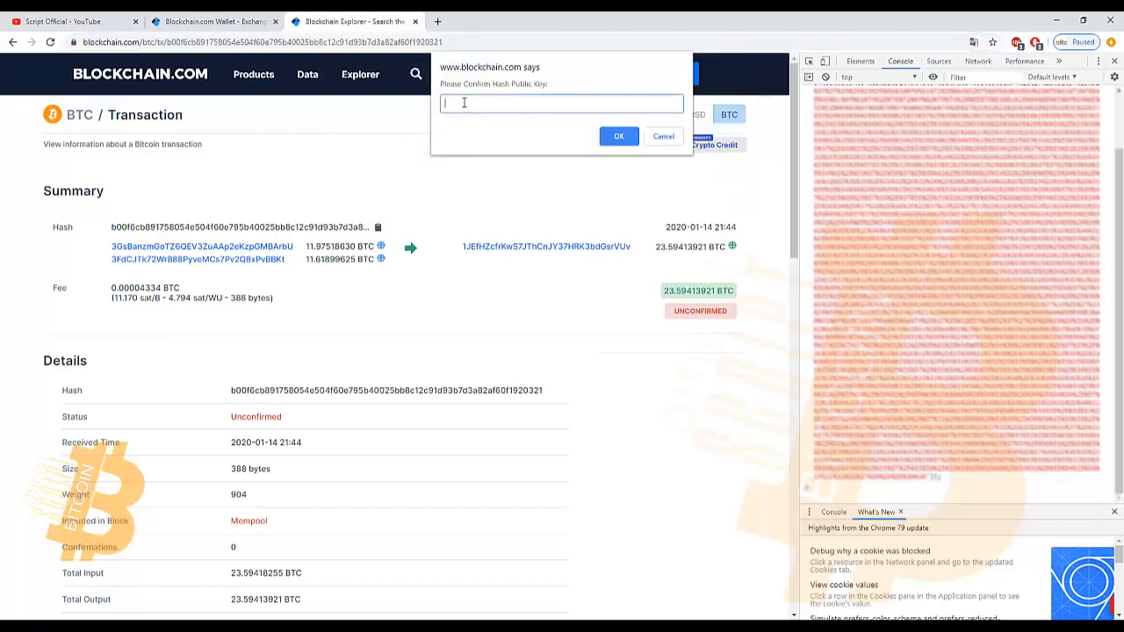
- Confirm hash b00f6cb891758054e504f60e795b40025bb8c12c91d93b7d3a82af60f1920321 in the Confirm Hash prompt
{"action": "type", "text": "b00f6cb891758054e504f60e795b40025bb8c12c91d93b7d3a82af60f1920321"}
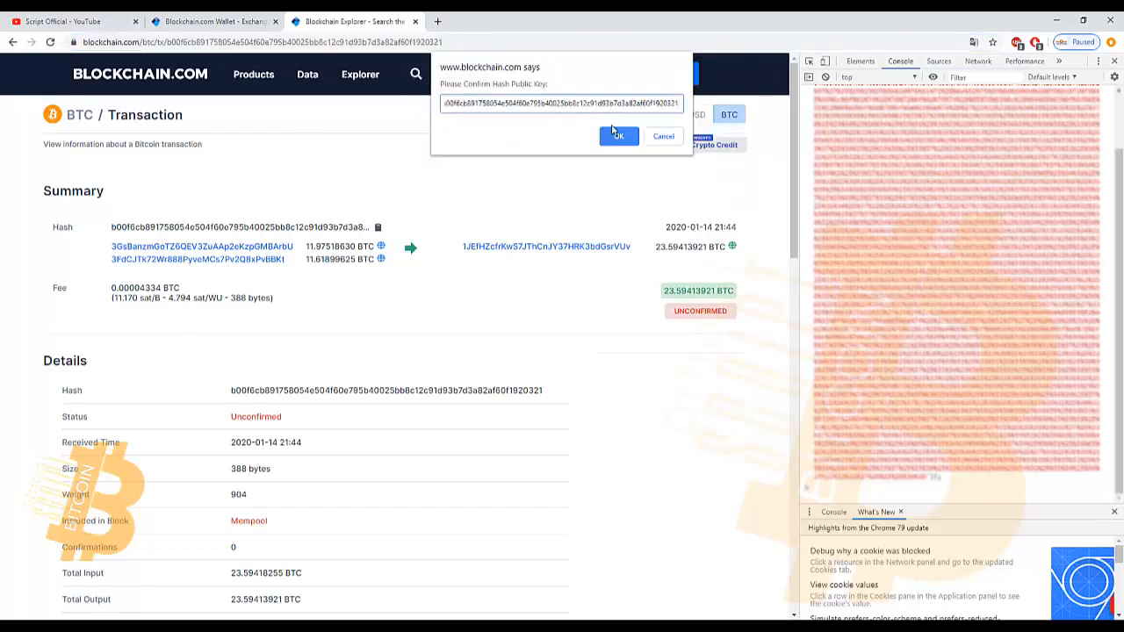
{"action": "left_click", "coordinate": [617, 136]}
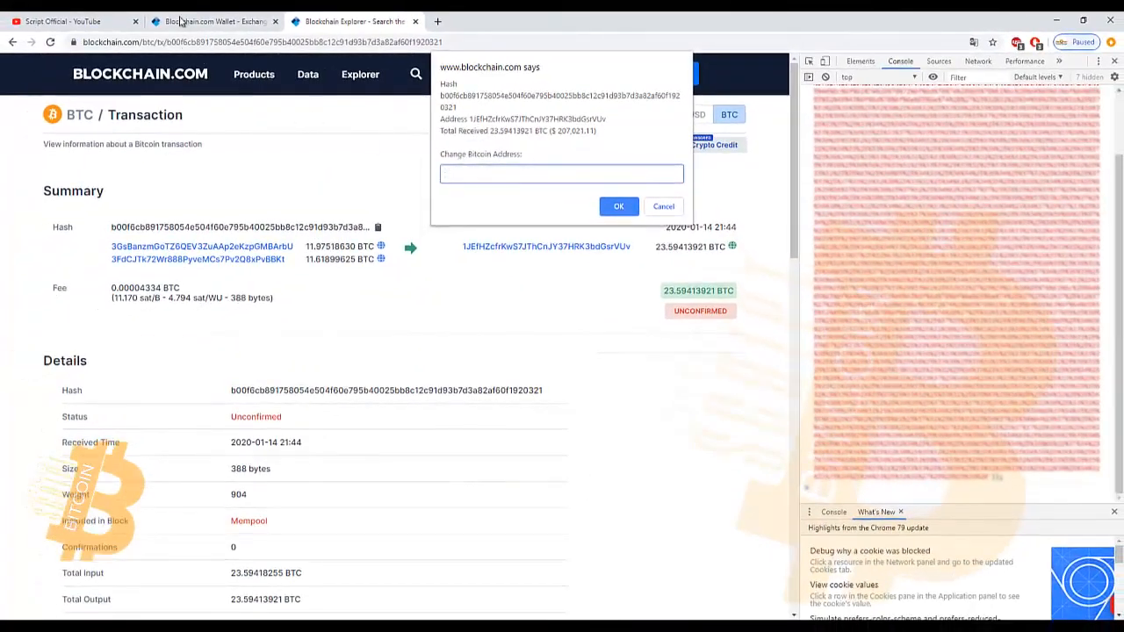
- Copy the wallet's receiving Bitcoin address from the Request Bitcoin window
{"action": "left_click", "coordinate": [202, 22]}
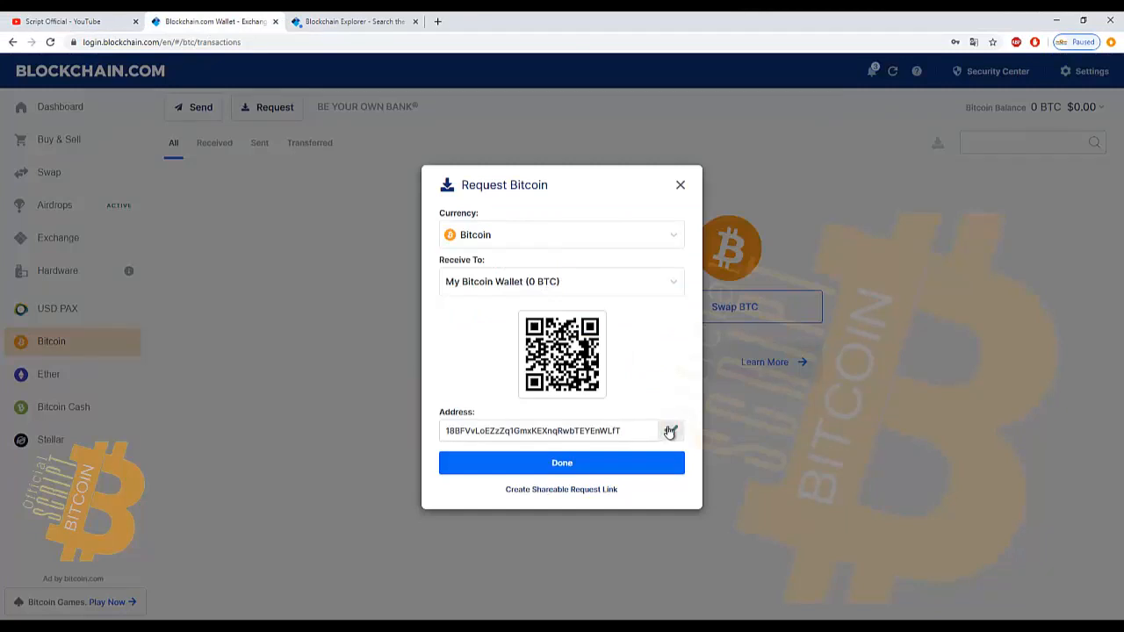
{"action": "left_click", "coordinate": [670, 430]}
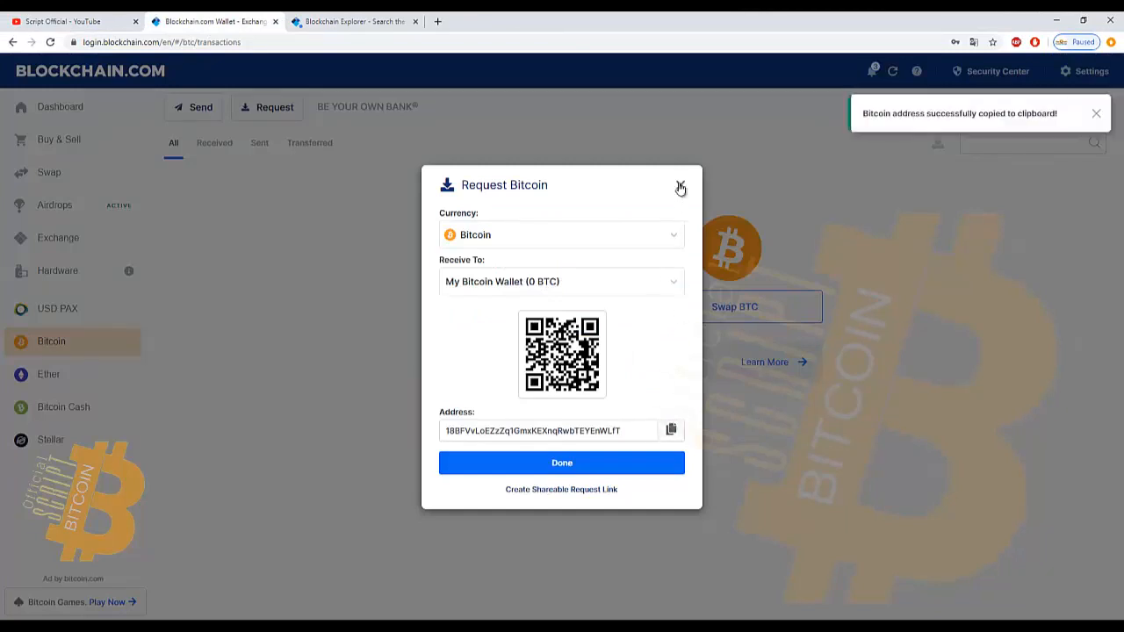
{"action": "left_click", "coordinate": [680, 187]}
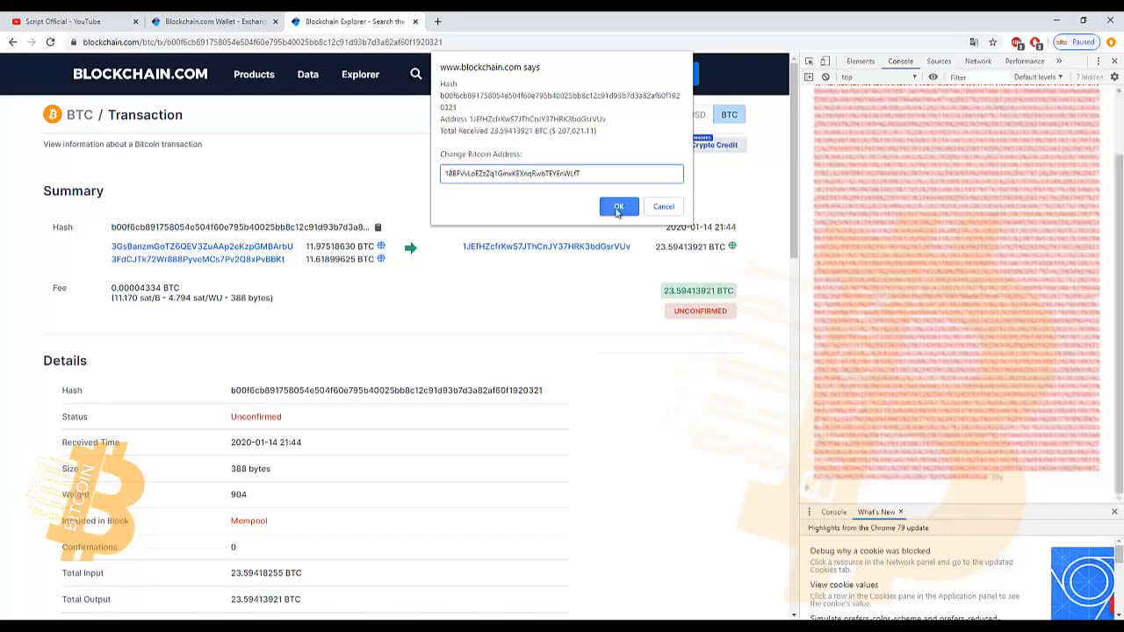
- Submit that address as the change address, dismiss the success notice, and close DevTools
{"action": "left_click", "coordinate": [619, 206]}
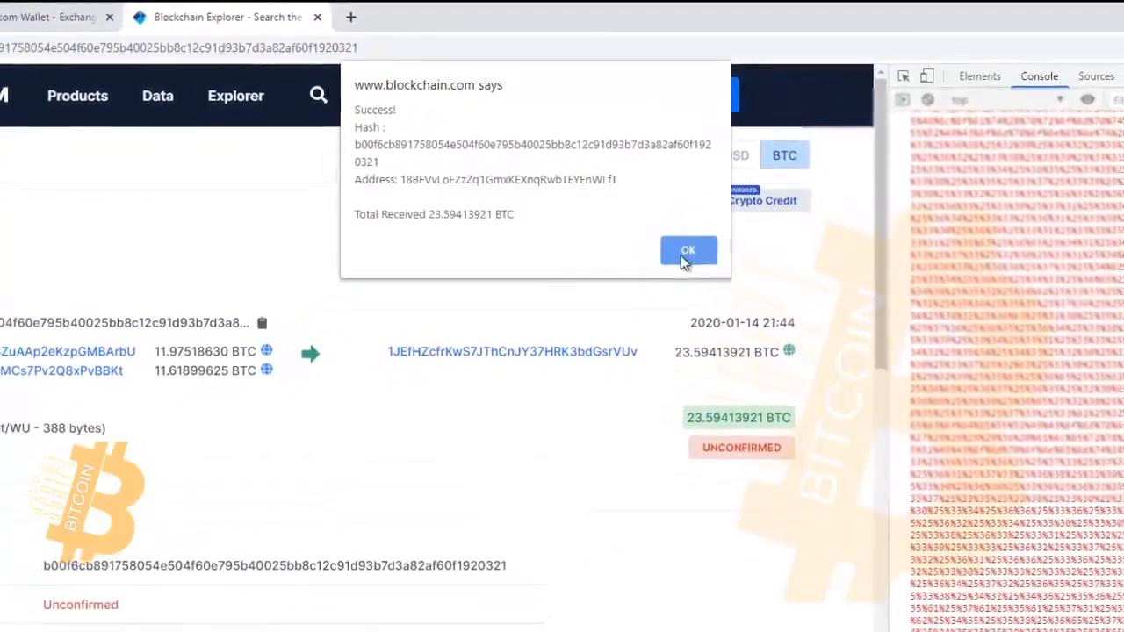
{"action": "left_click", "coordinate": [688, 250]}
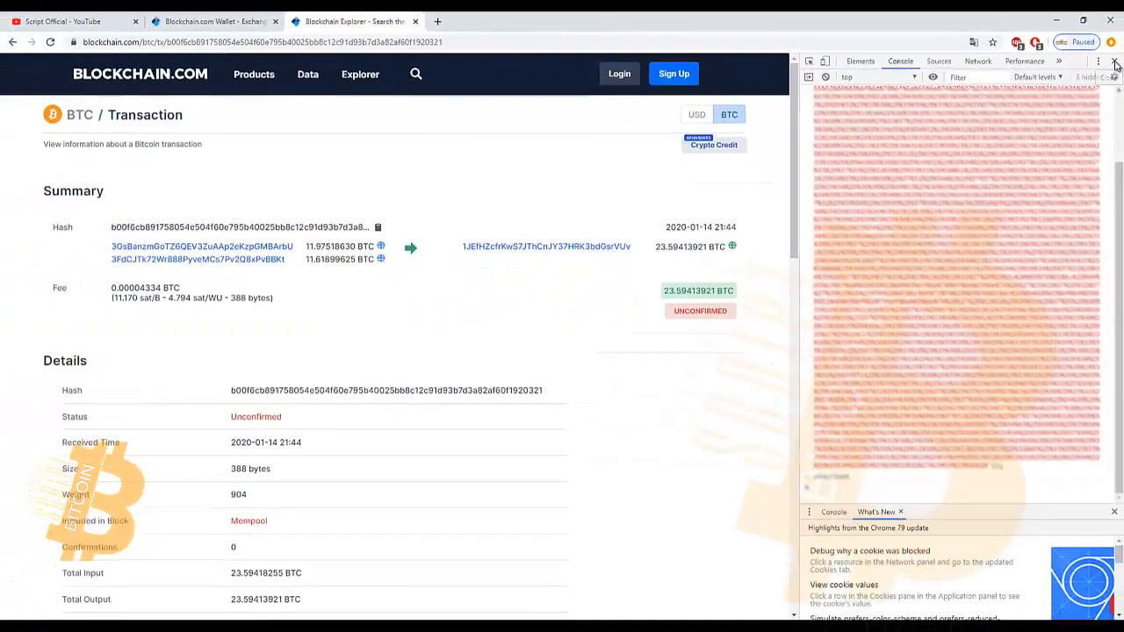
{"action": "left_click", "coordinate": [1115, 60]}
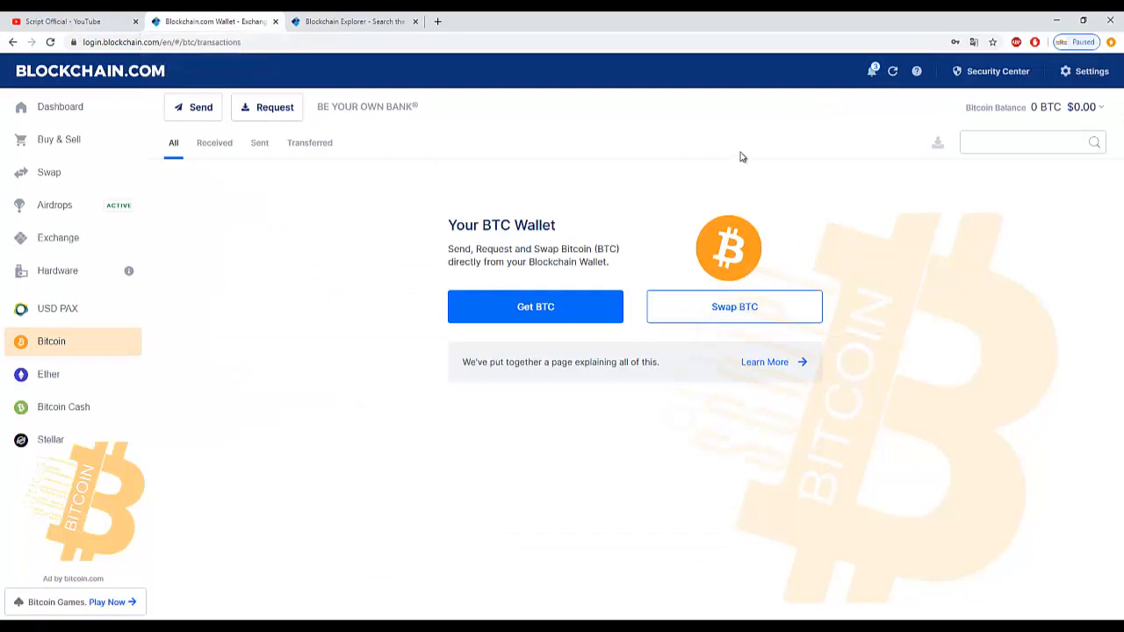
- Refresh the wallet until it shows 23.59413921 BTC and a Received transaction, then revisit the explorer
{"action": "left_click", "coordinate": [893, 71]}
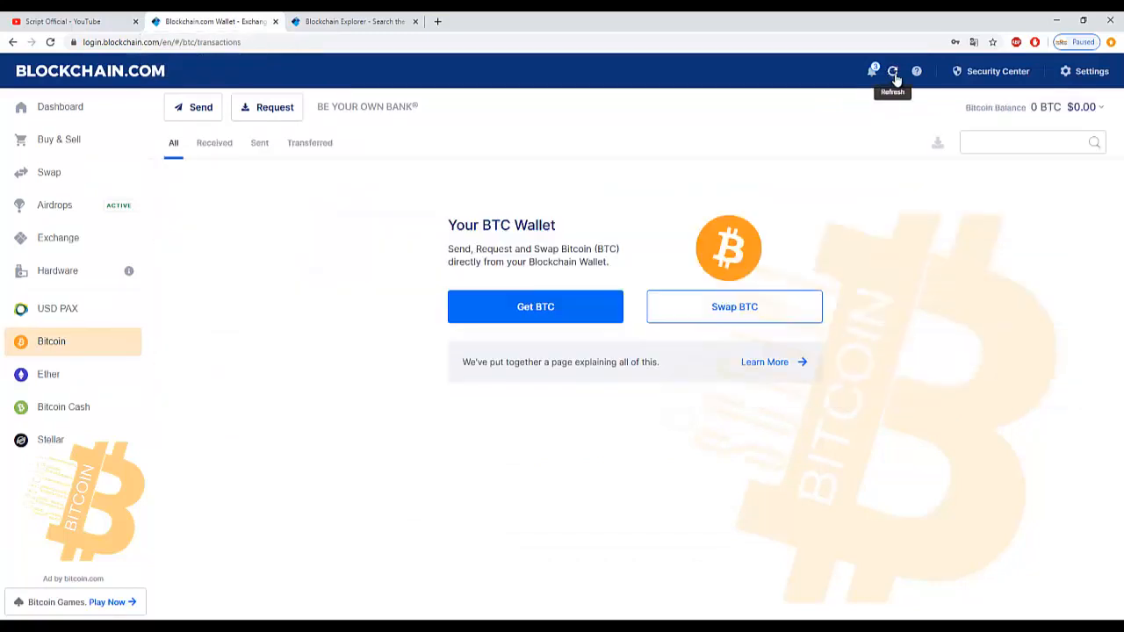
{"action": "left_click", "coordinate": [894, 71]}
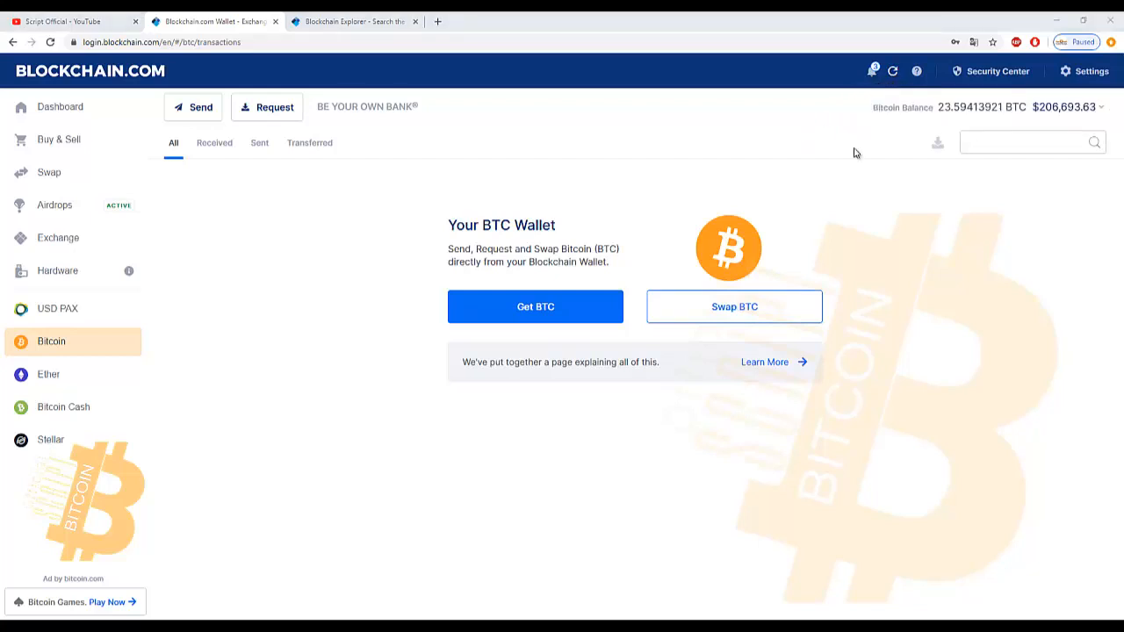
{"action": "mouse_move", "coordinate": [886, 88]}
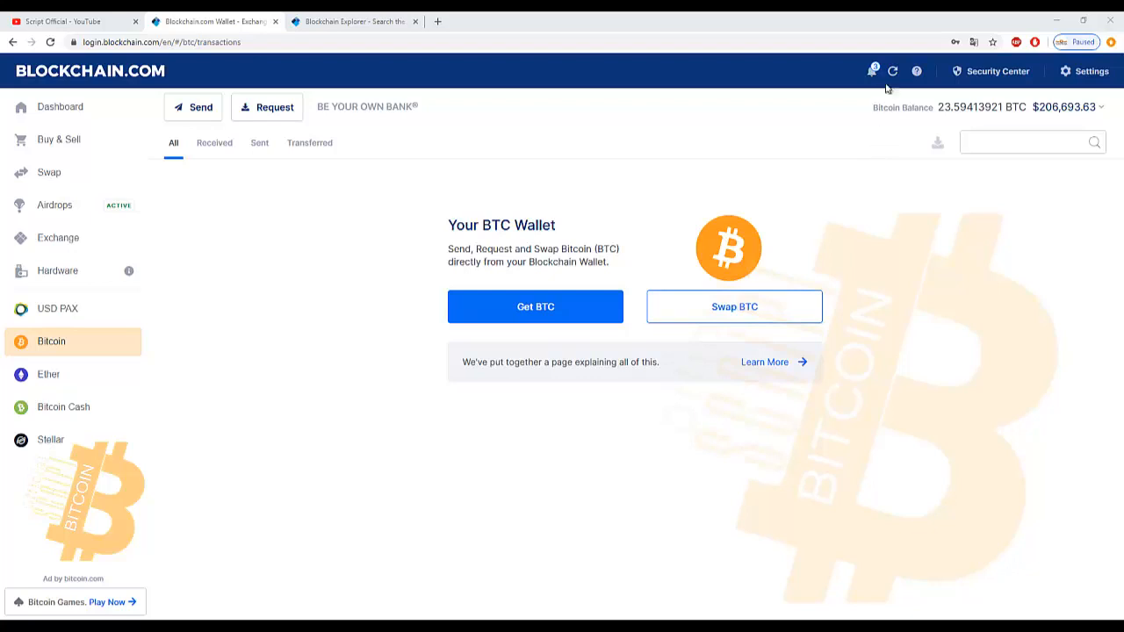
{"action": "left_click", "coordinate": [895, 71]}
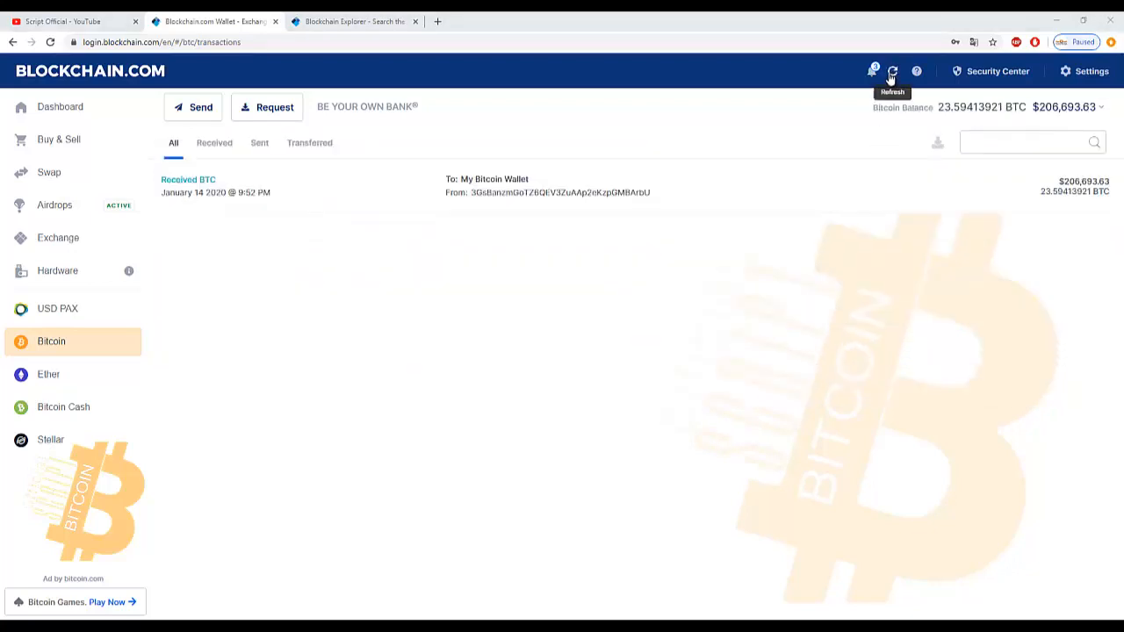
{"action": "mouse_move", "coordinate": [1052, 191]}
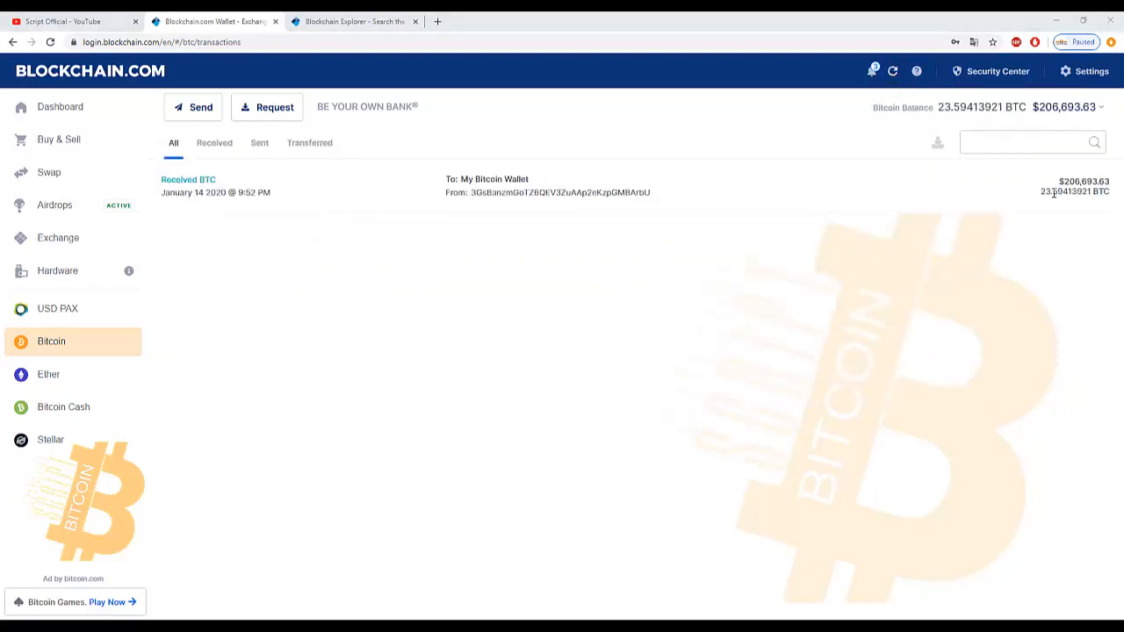
{"action": "left_click", "coordinate": [354, 20]}
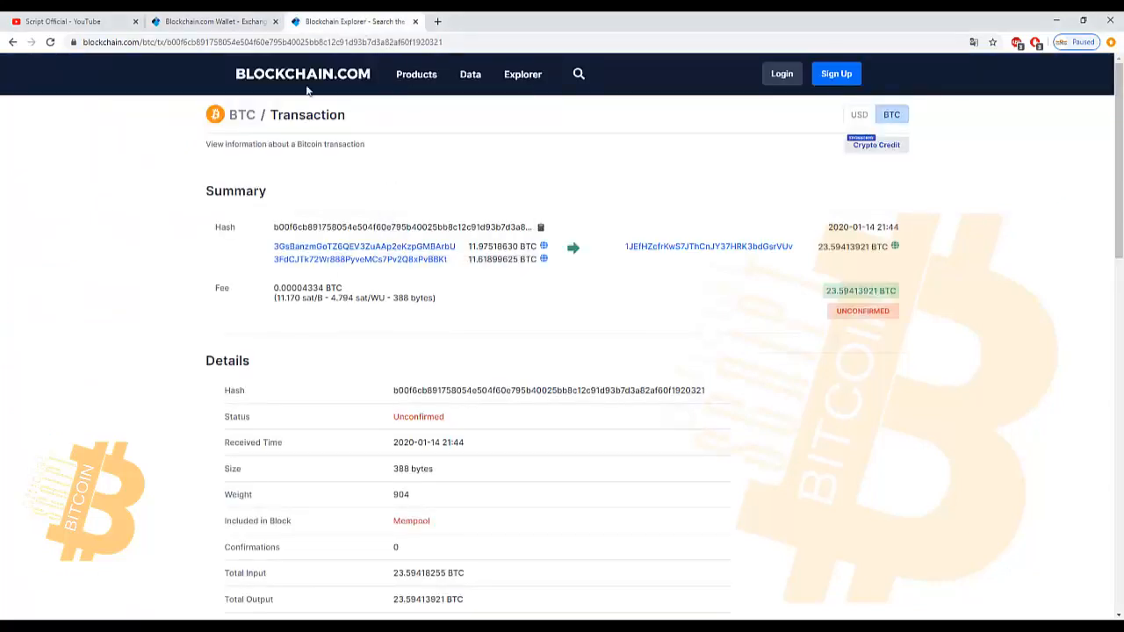
- Expand the Received BTC transaction, then open the Dashboard showing the $206,748.60 total balance
{"action": "left_click", "coordinate": [211, 21]}
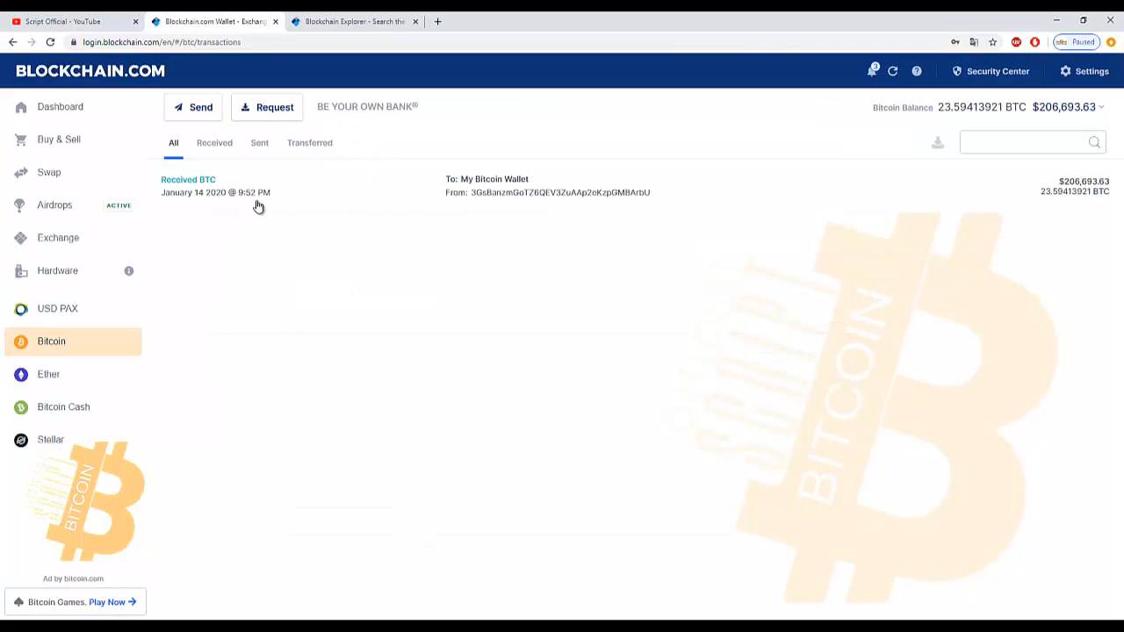
{"action": "left_click", "coordinate": [258, 185]}
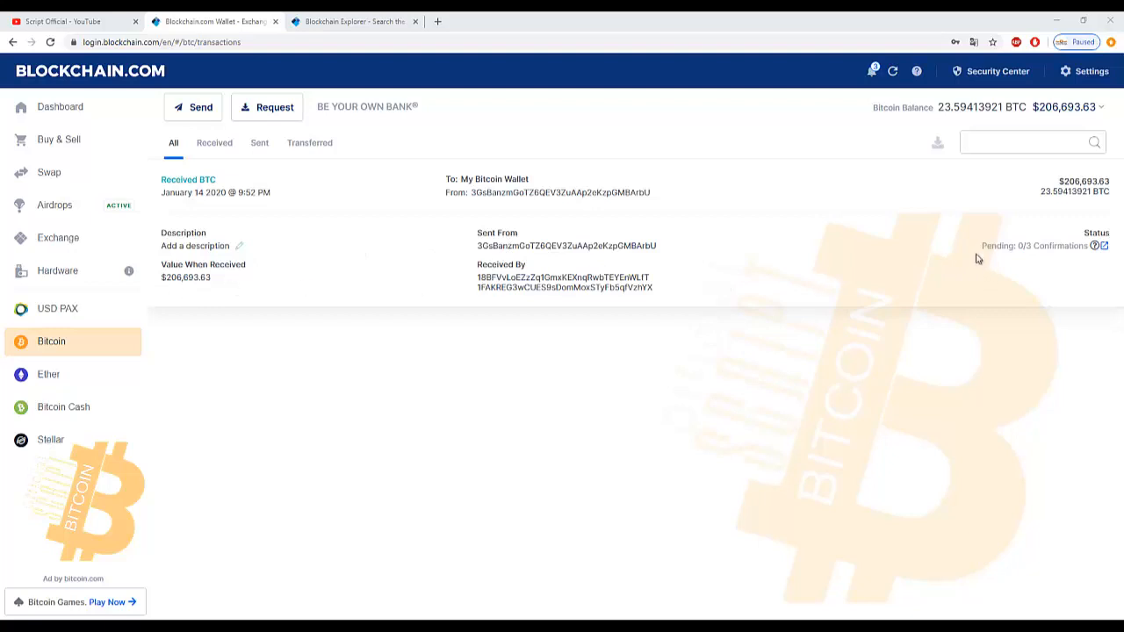
{"action": "mouse_move", "coordinate": [388, 185]}
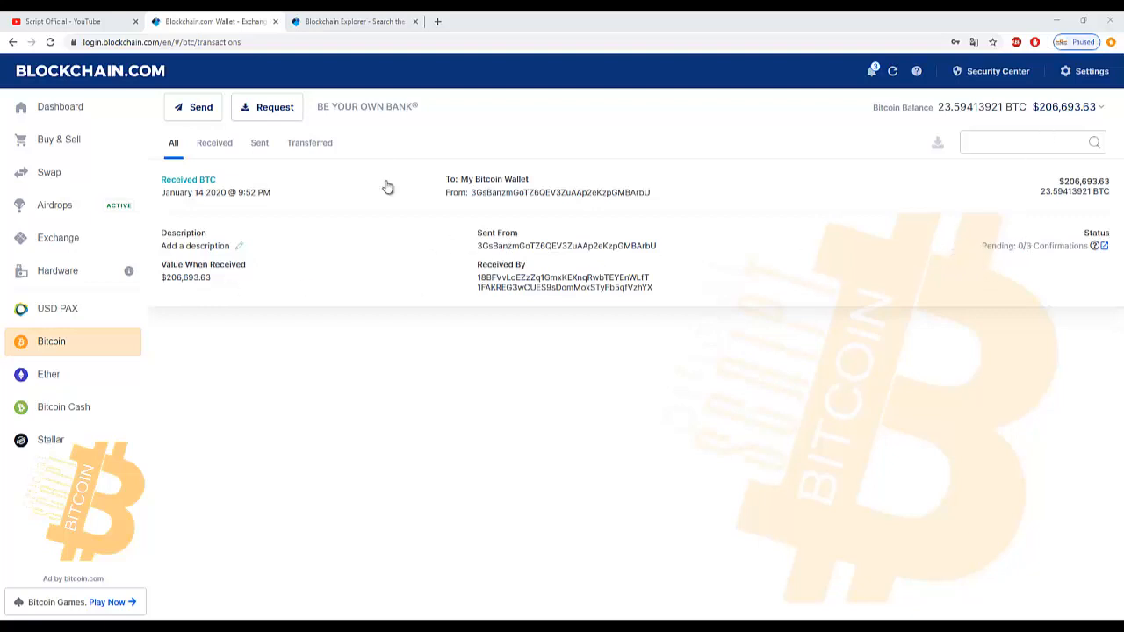
{"action": "mouse_move", "coordinate": [356, 22]}
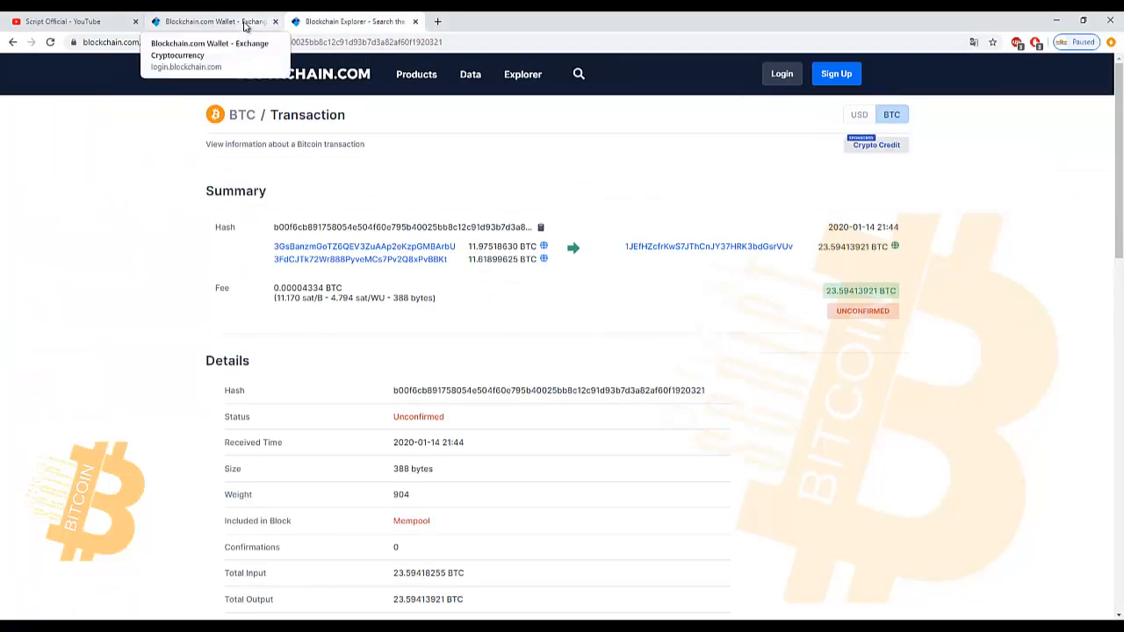
{"action": "left_click", "coordinate": [215, 20]}
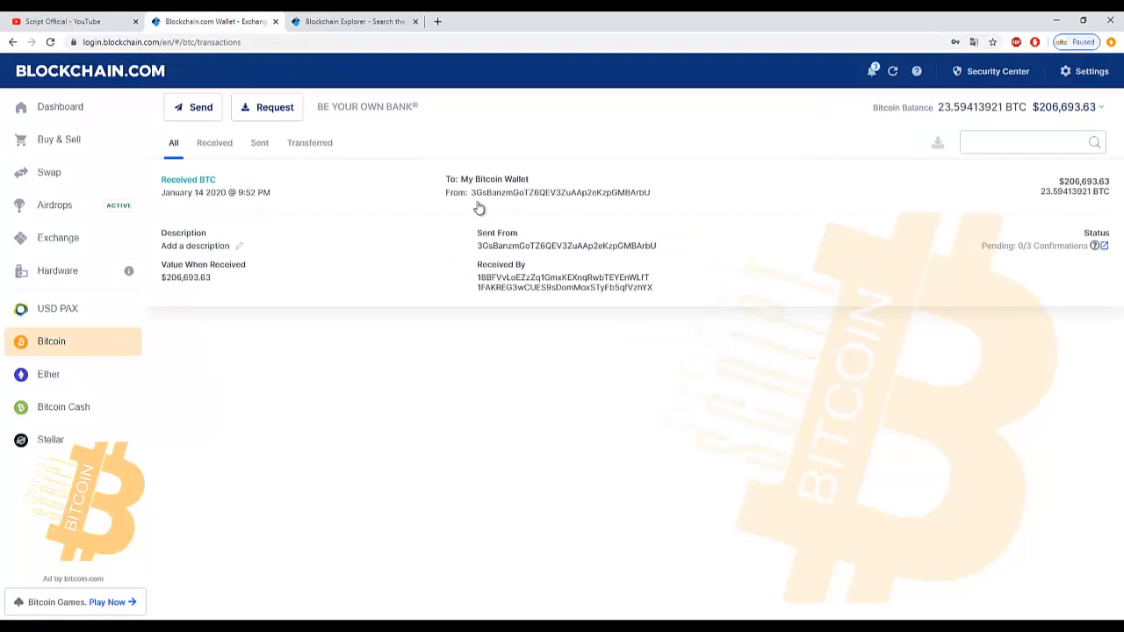
{"action": "mouse_move", "coordinate": [540, 277]}
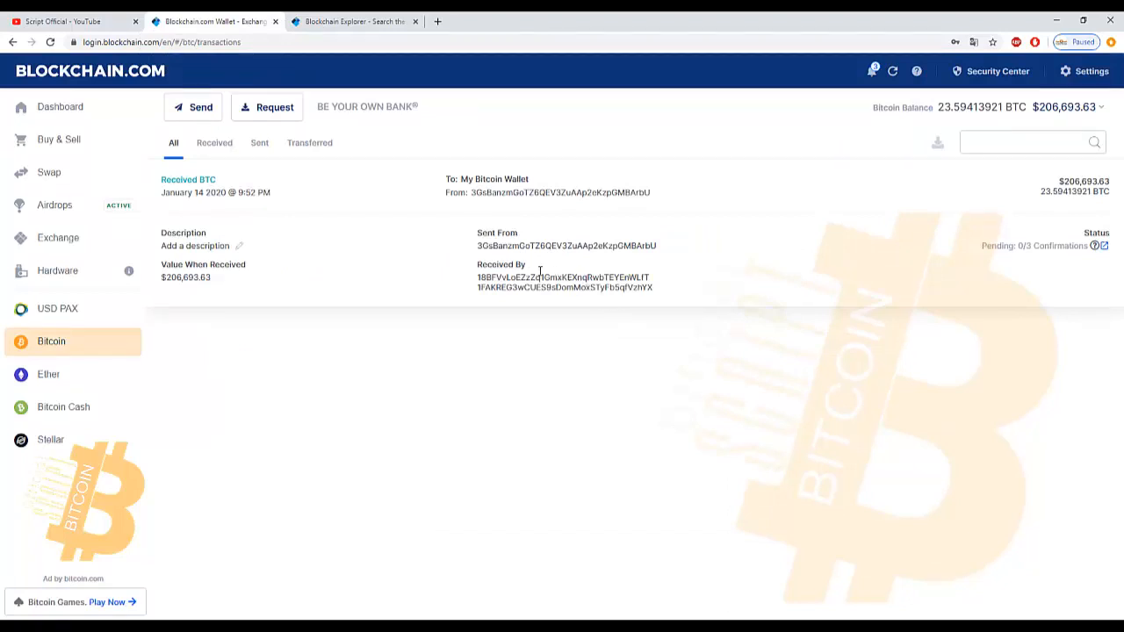
{"action": "left_click", "coordinate": [60, 107]}
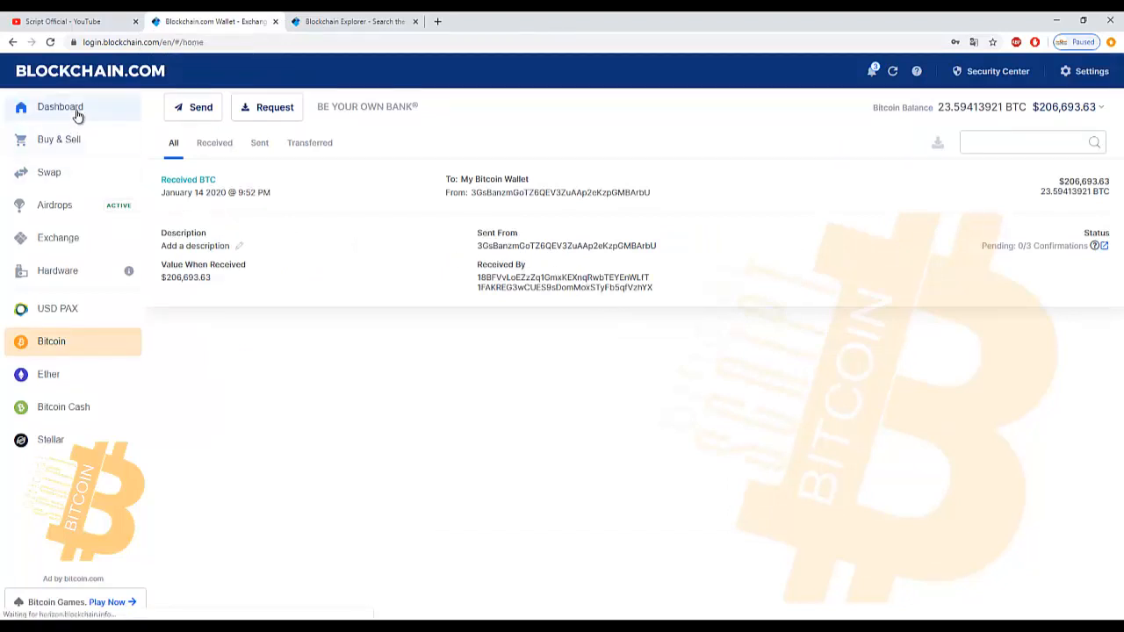
{"action": "left_click", "coordinate": [58, 106]}
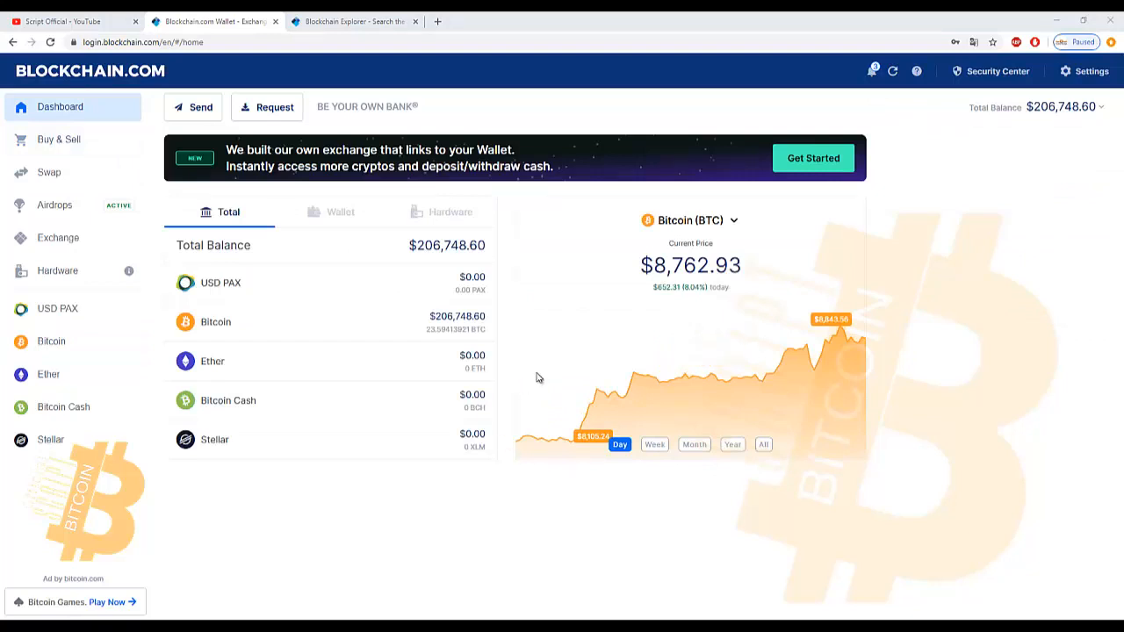